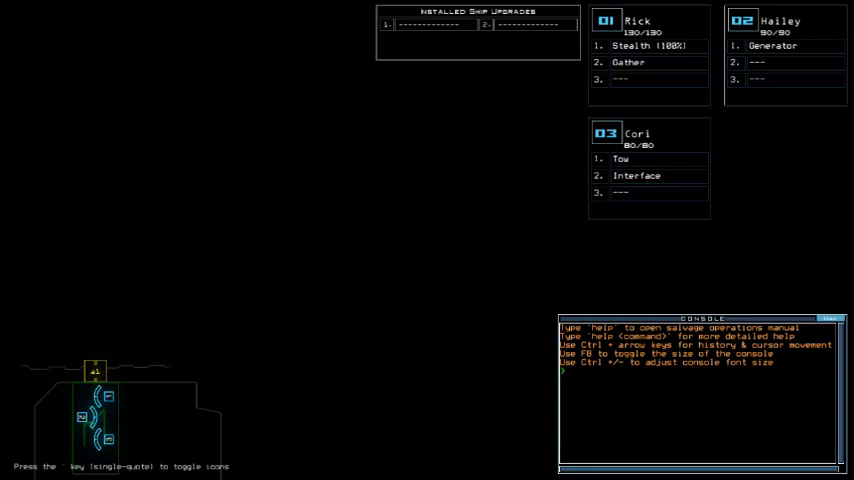
Step: Pause and resume the mission, then print the derelict ship's status report
key(Escape)
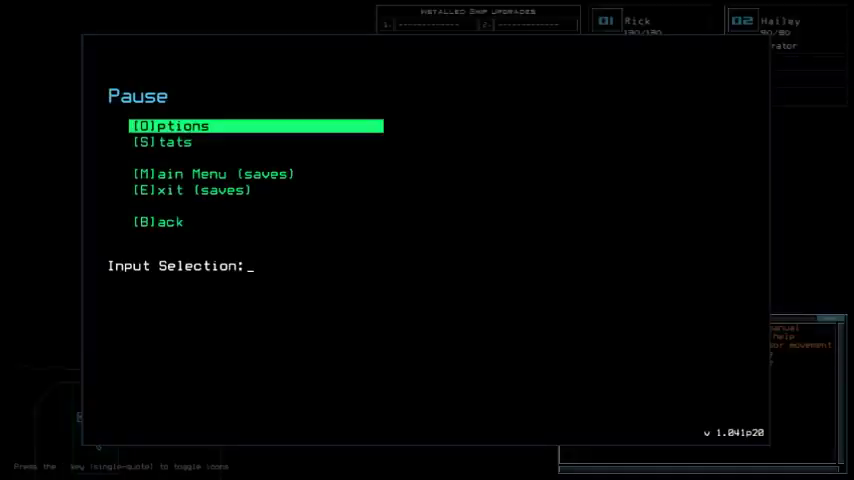
click(170, 125)
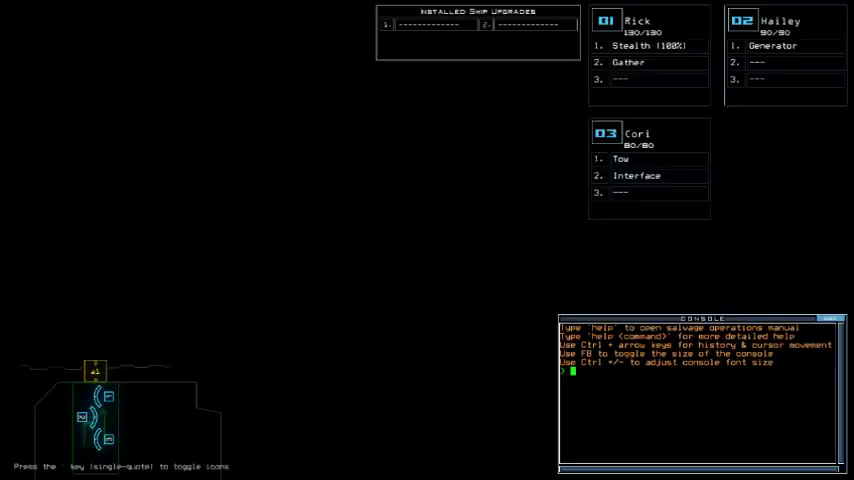
text(status)
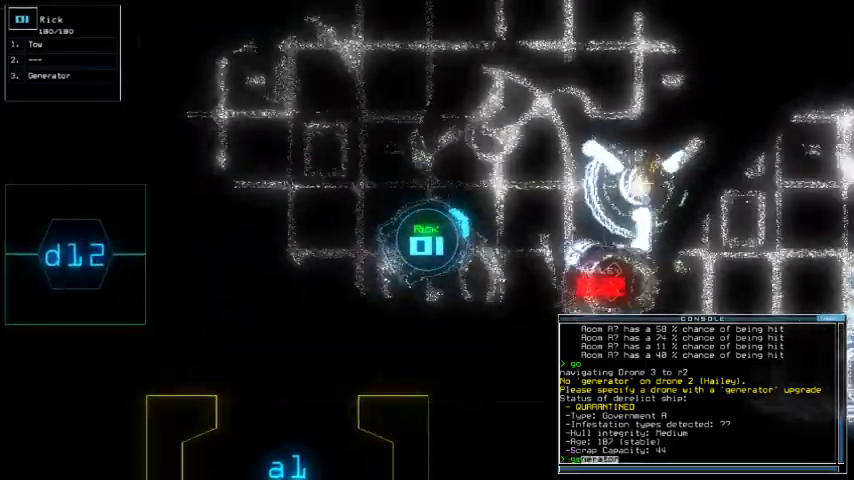
Step: Power up the generator and send Cori stealthily through door d9
text(generator)
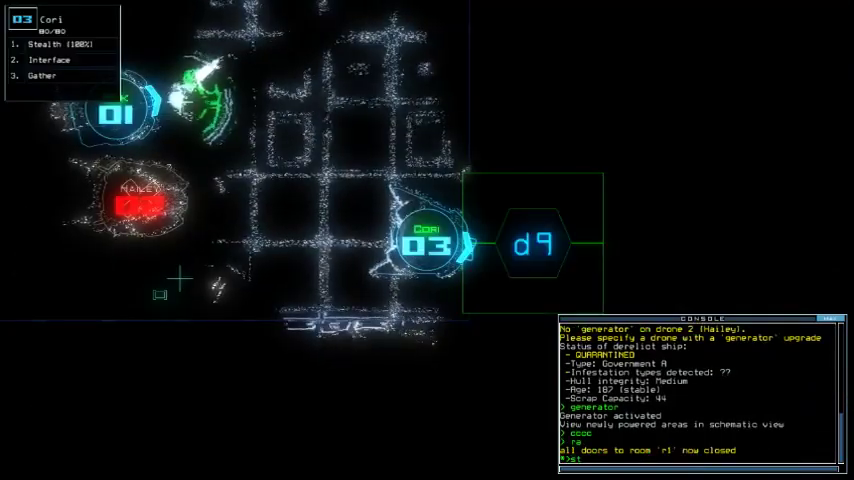
text(st:d9)
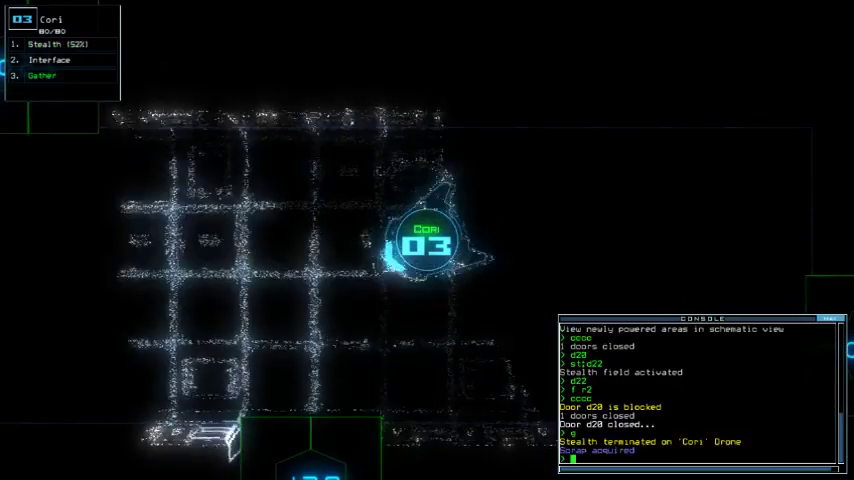
Step: Toggle door d21 from the console
text(d21)
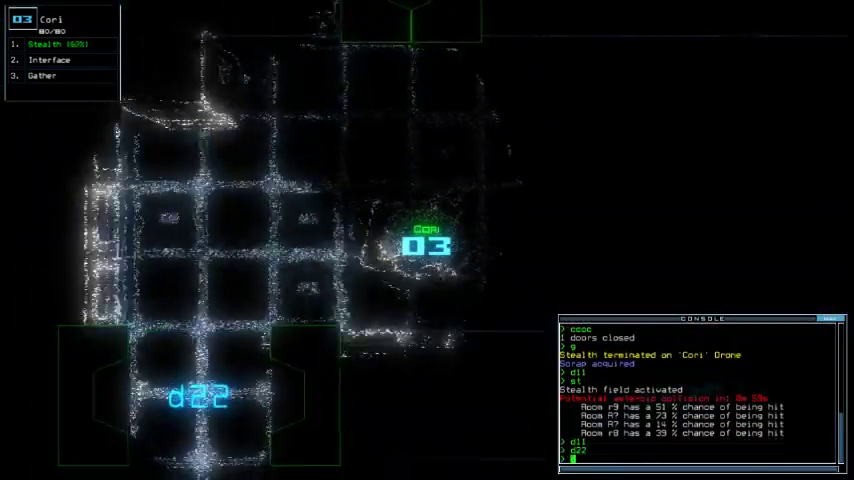
Step: Swap drone modules so Cori carries the teleport module, then leave the swap screen
text(swa)
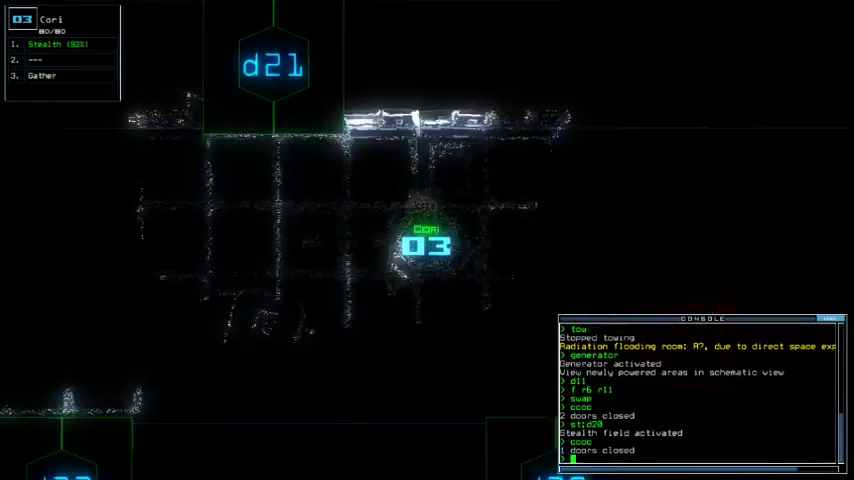
key(')
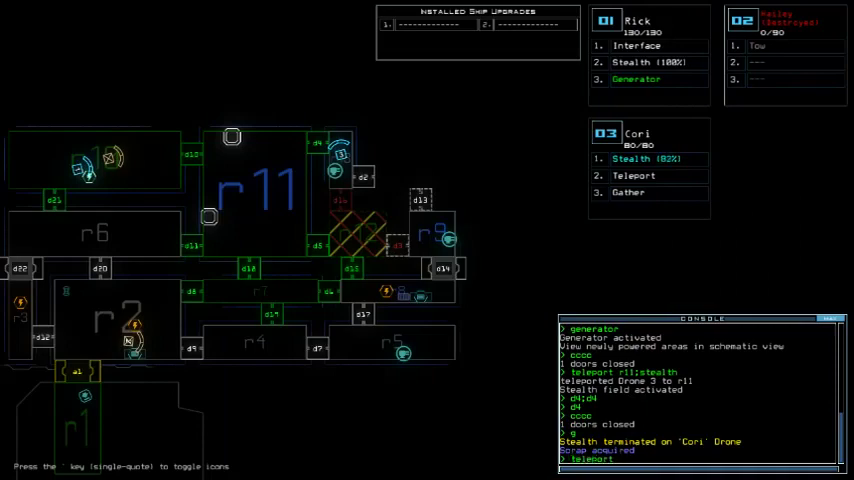
Step: Teleport Cori to r18 under stealth, restart the generator and check its location
text(teleport 3 r18;stealth)
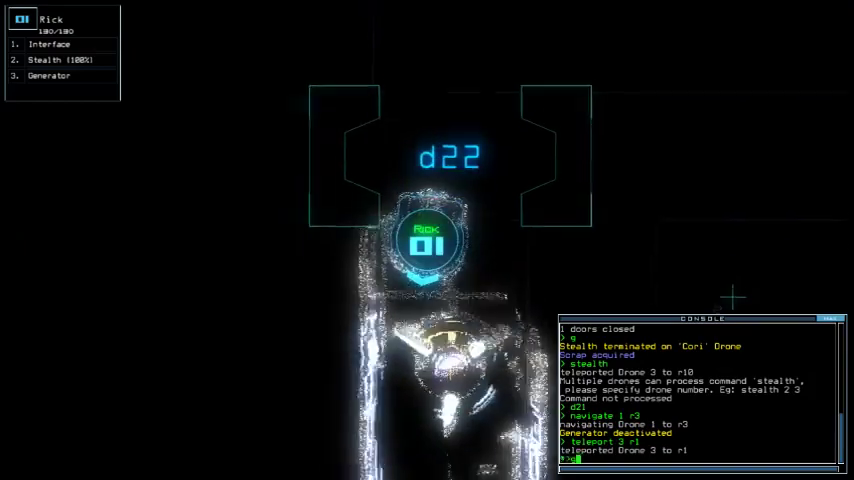
text(generator)
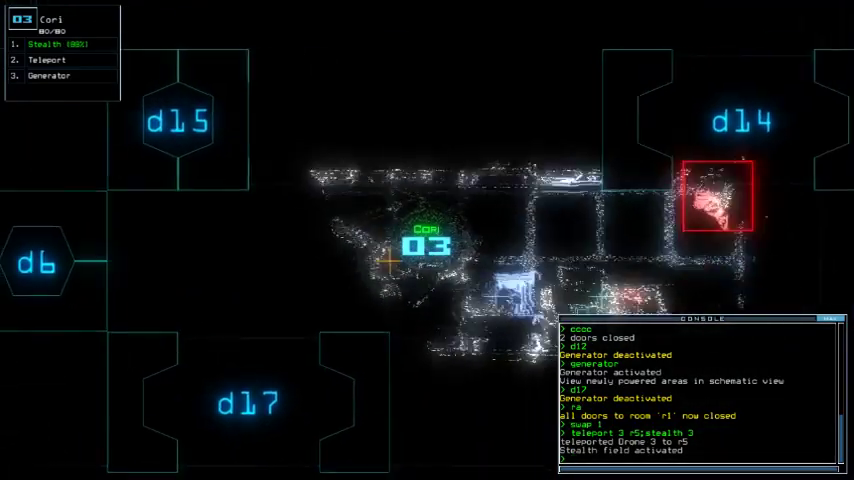
text(generator loc)
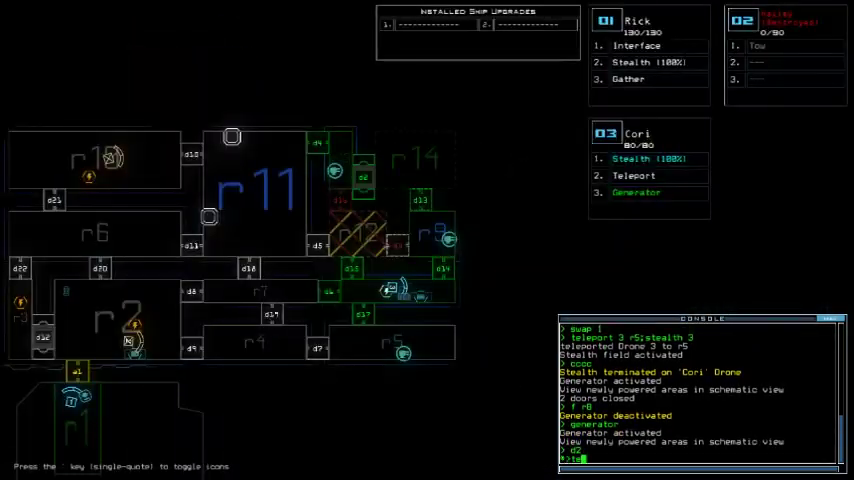
Step: Teleport into room r13, then send Cori (drone 3) to room r14
text(teleport r13)
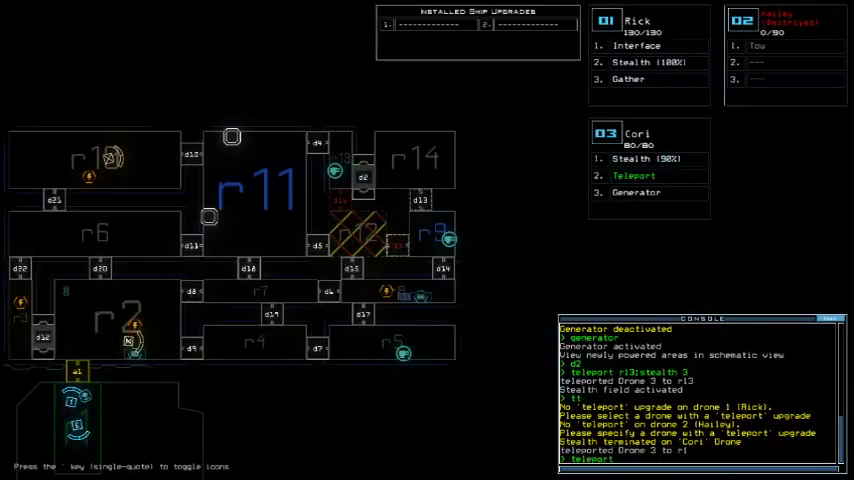
text(teleport 3 r14)
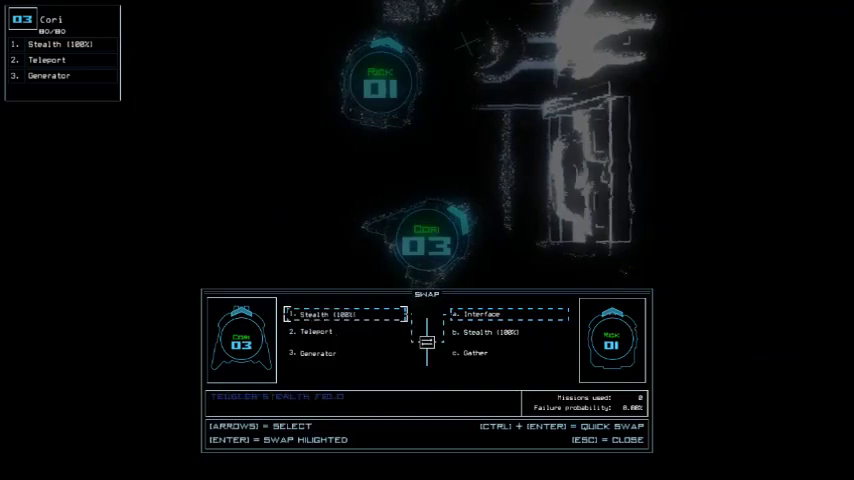
Step: Trade Cori's stealth module for Rick's interface module and close the swap screen
key(enter)
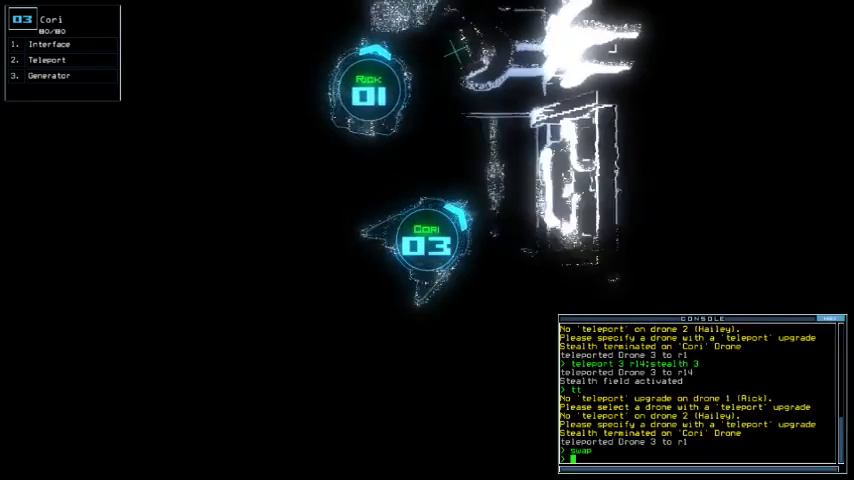
key(')
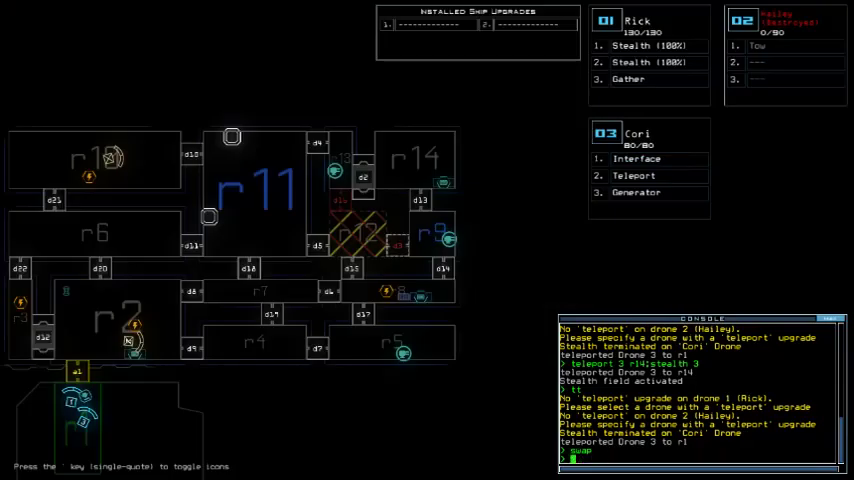
Step: Teleport Cori back to r1, leave the ship with 'out', and accept the 645 score
text(teleport 3 r1)
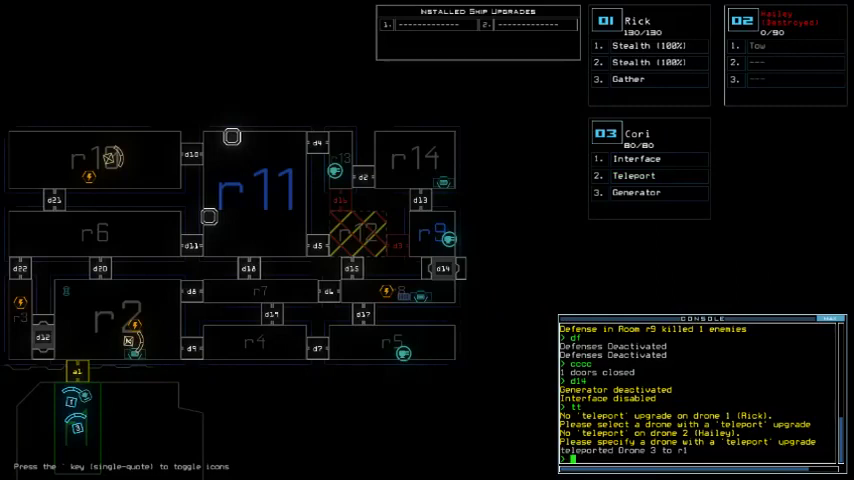
text(out)
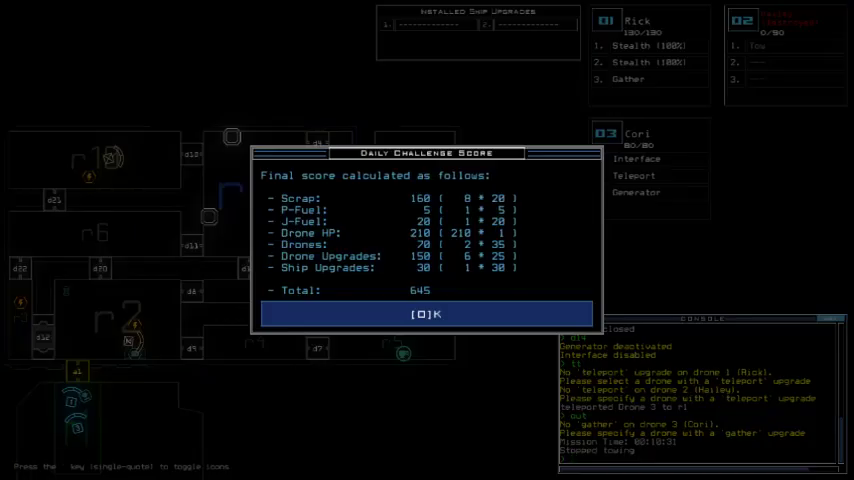
click(426, 314)
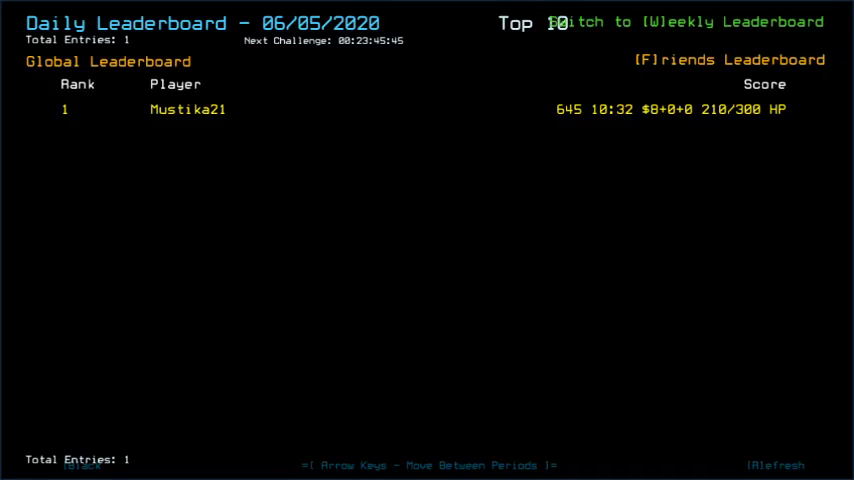